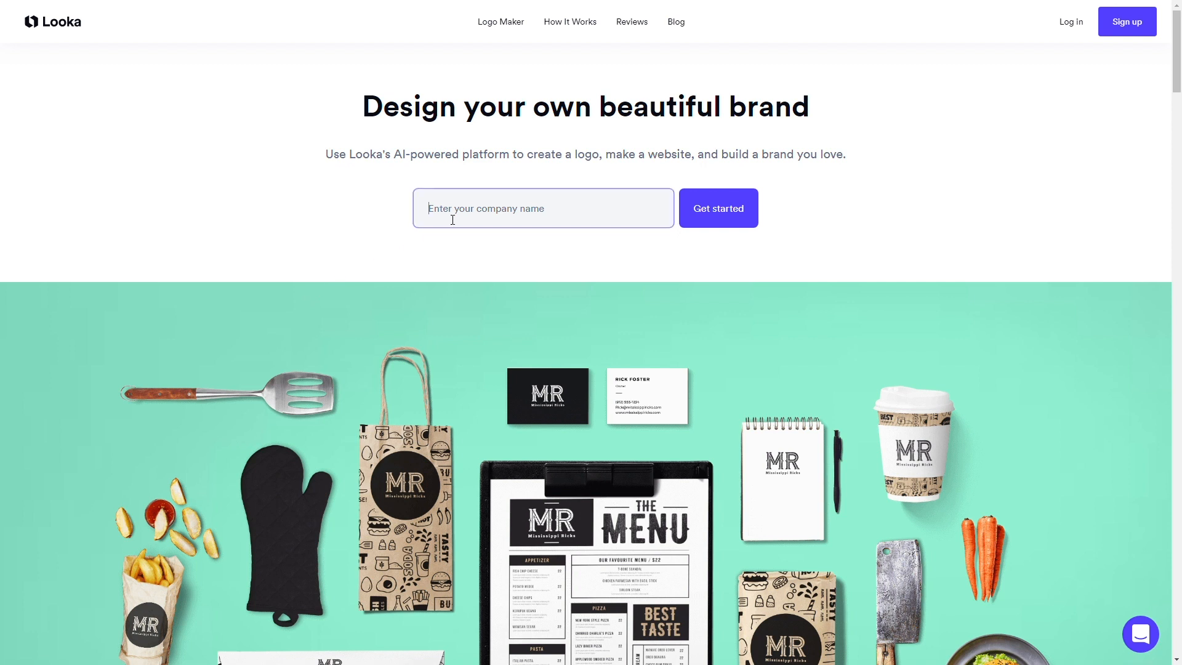
Step: Enter 'butter' as the company name and start a new logo
type("butter")
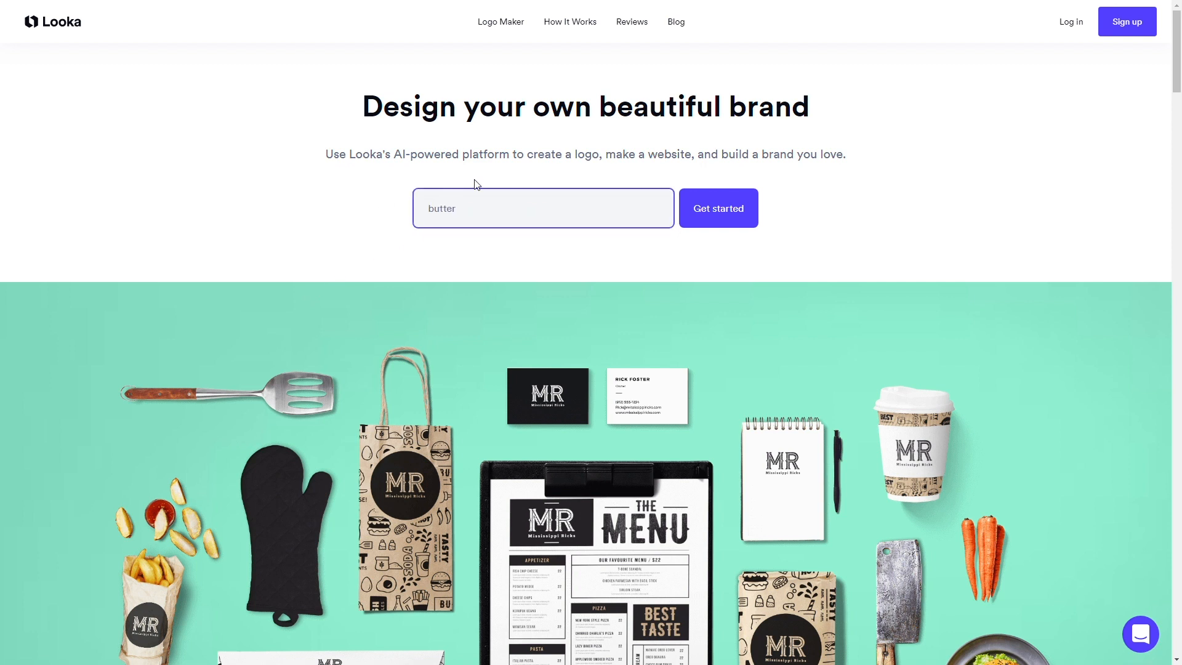
left_click(717, 208)
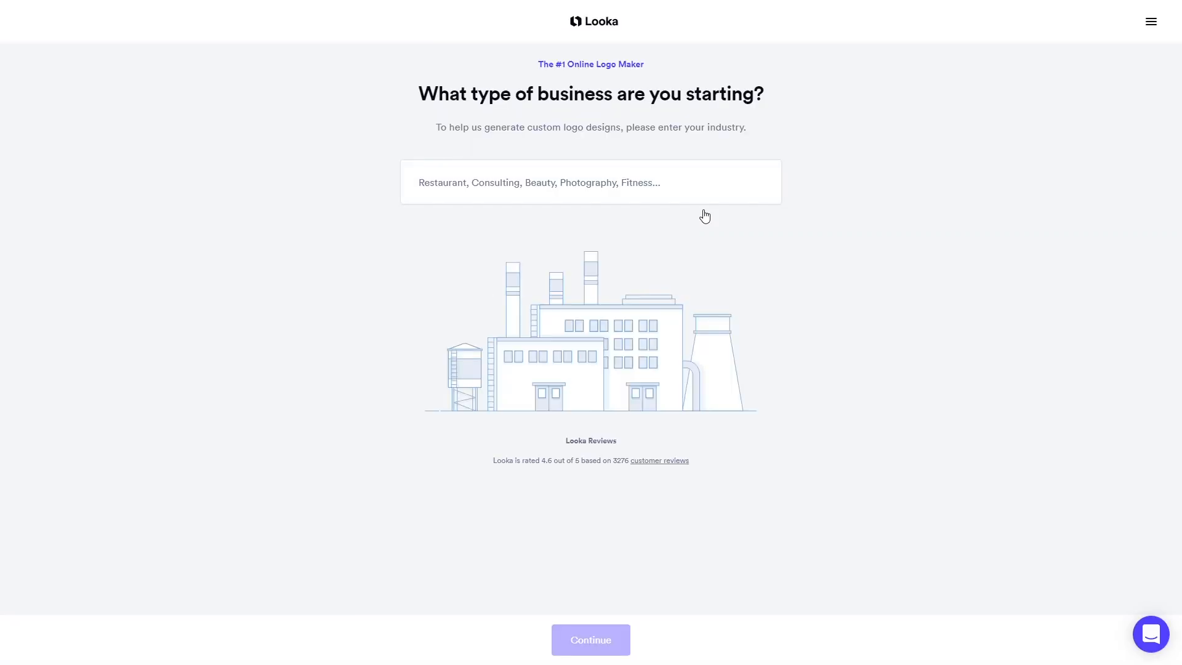
Step: Set the industry to Bakery Shop by searching 'bake', then continue
left_click(589, 183)
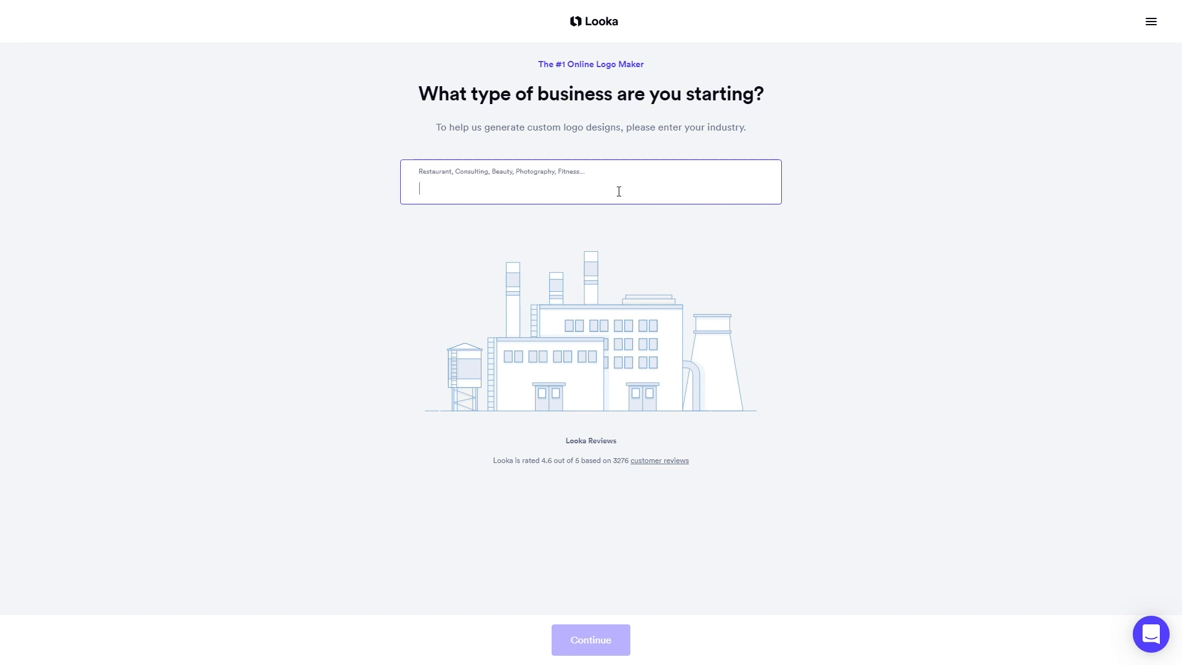
type("bakery")
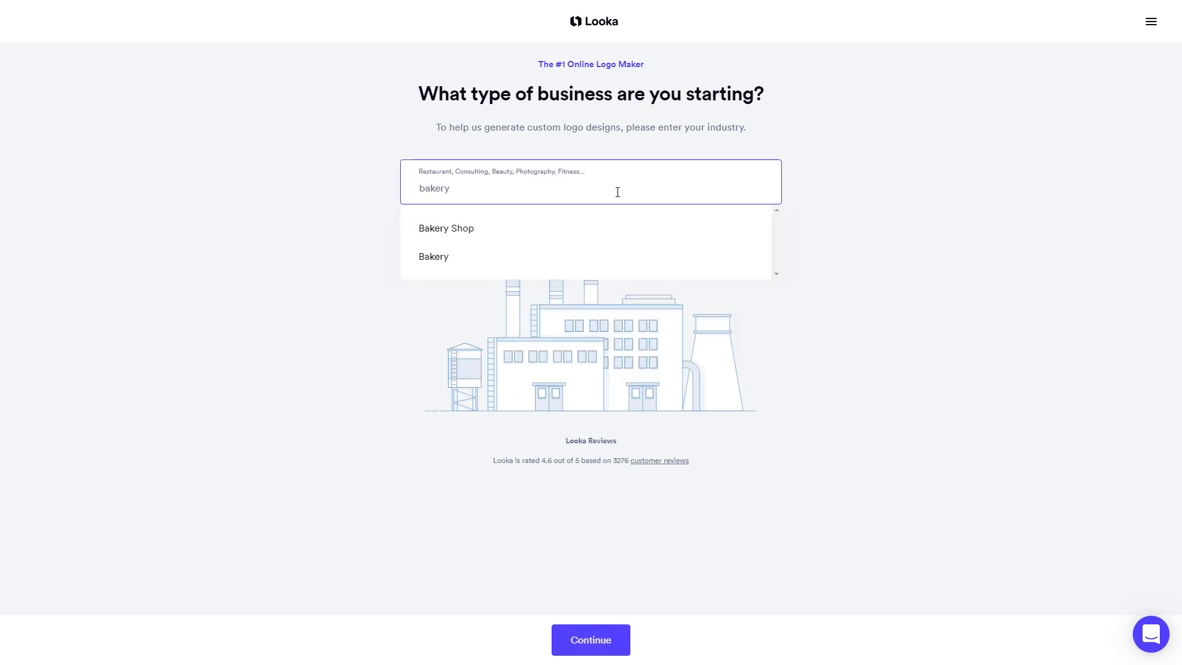
left_click(445, 229)
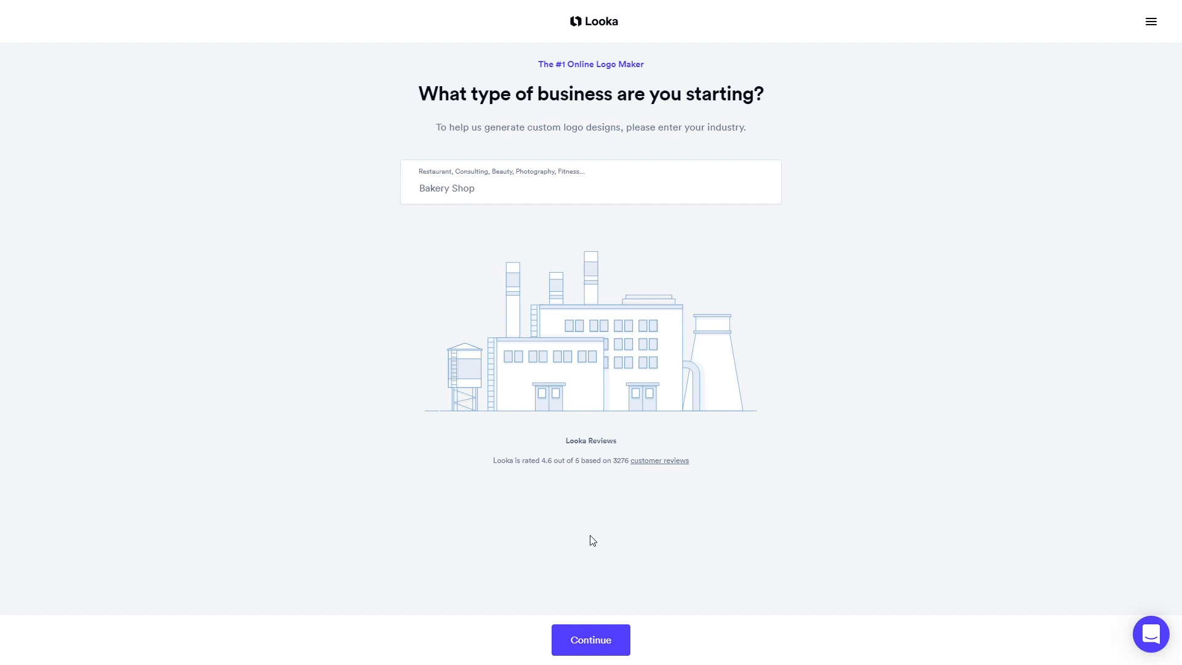
left_click(590, 640)
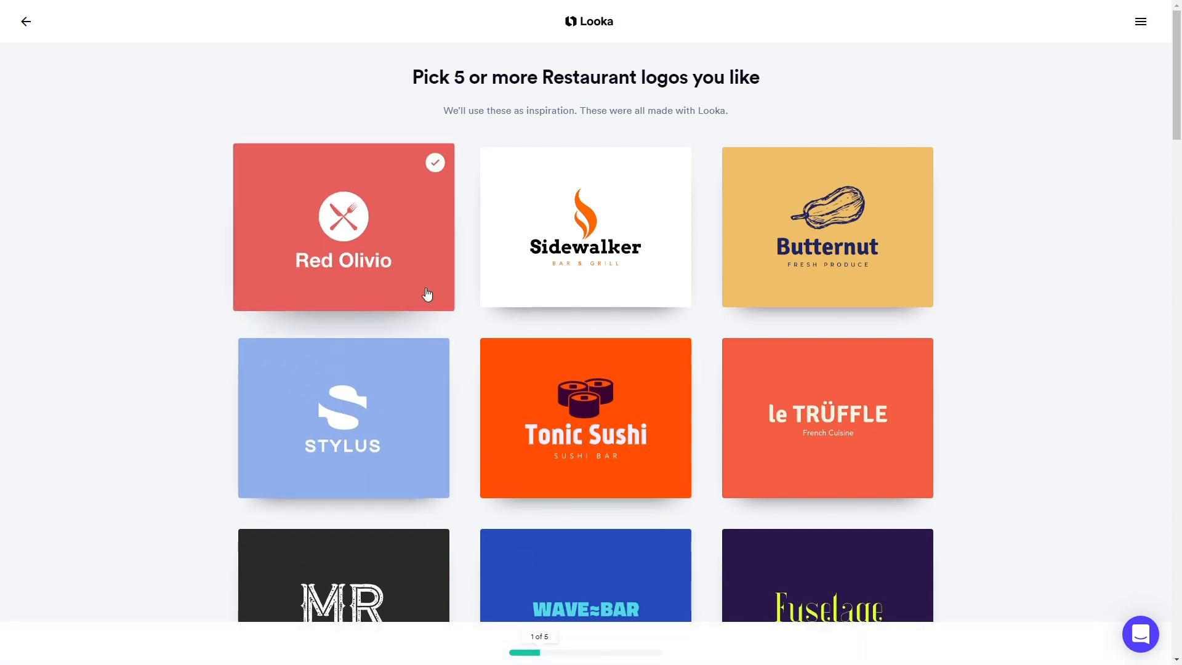
Step: Pick five inspiration logos such as Sweetie Pies, Clutch Coffee and Easy Bake
scroll("down", 3)
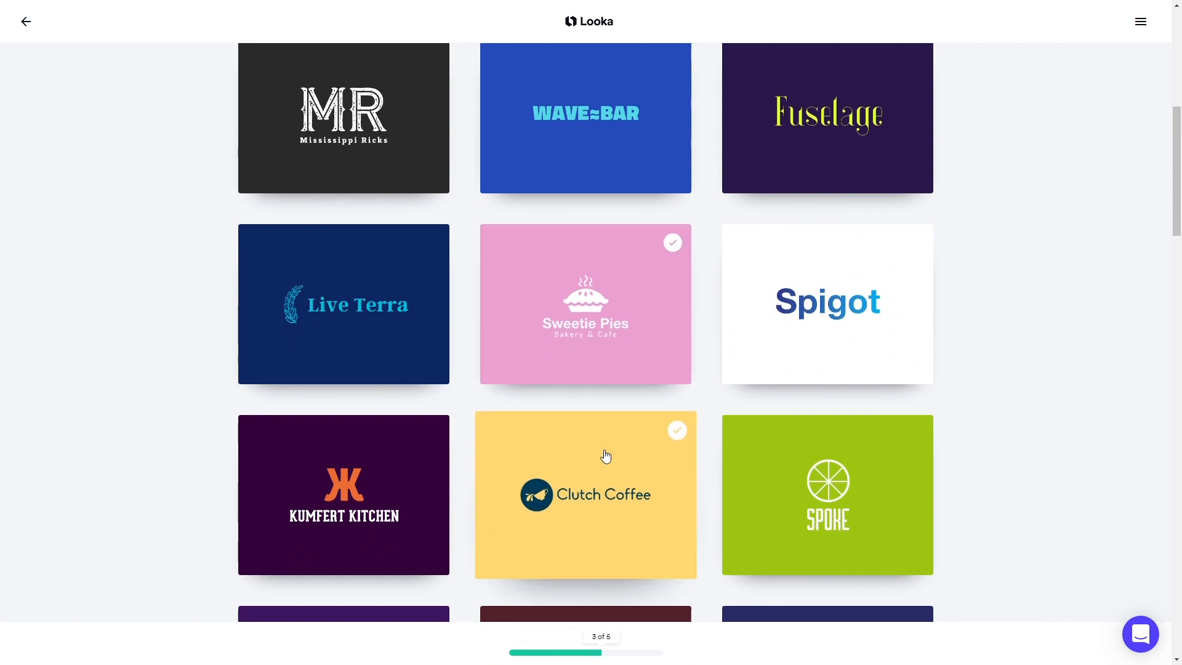
scroll("down", 3)
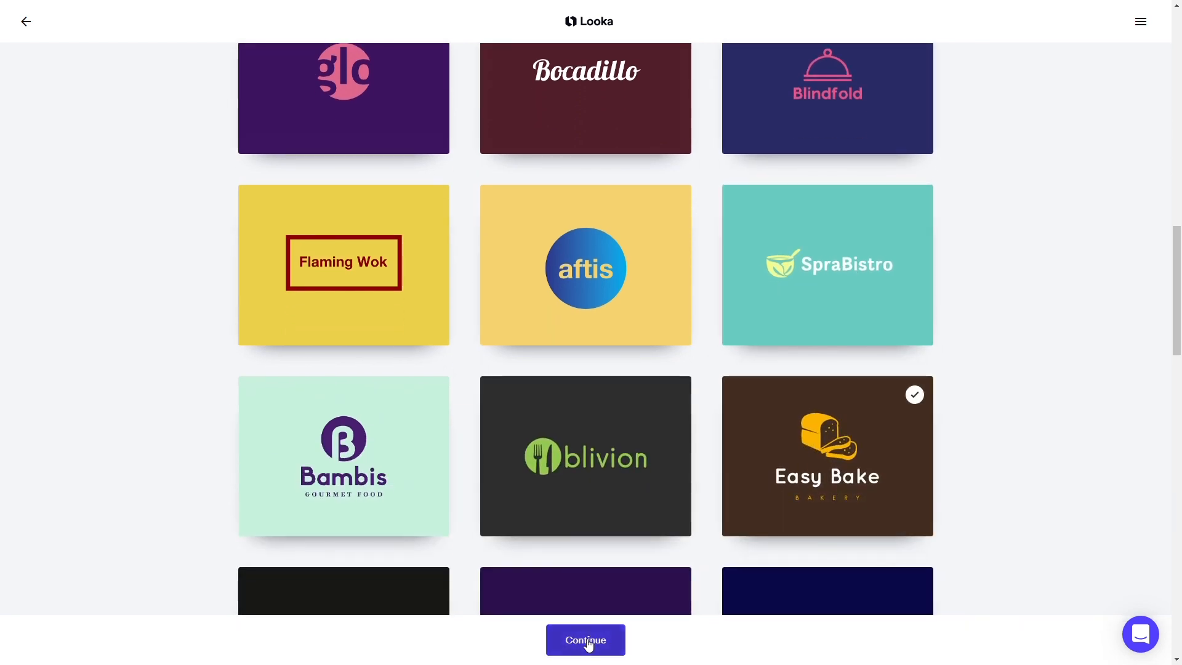
left_click(585, 639)
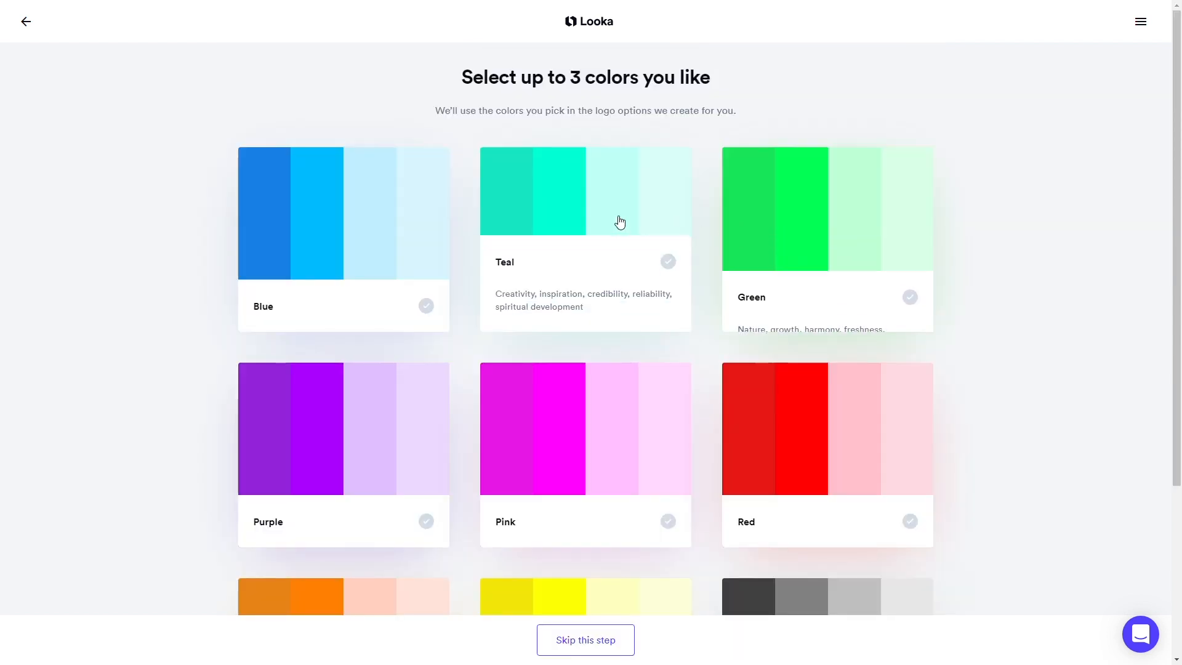
mouse_move(392, 451)
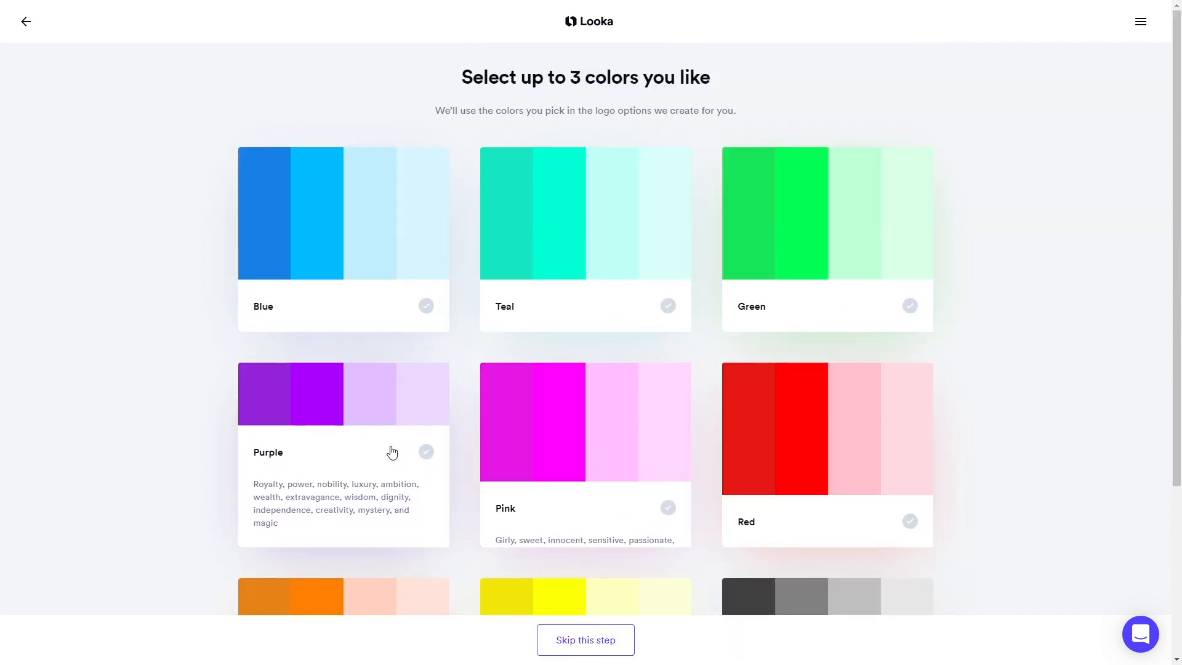
Step: Select Yellow from the colour palettes and continue
scroll("down", 3)
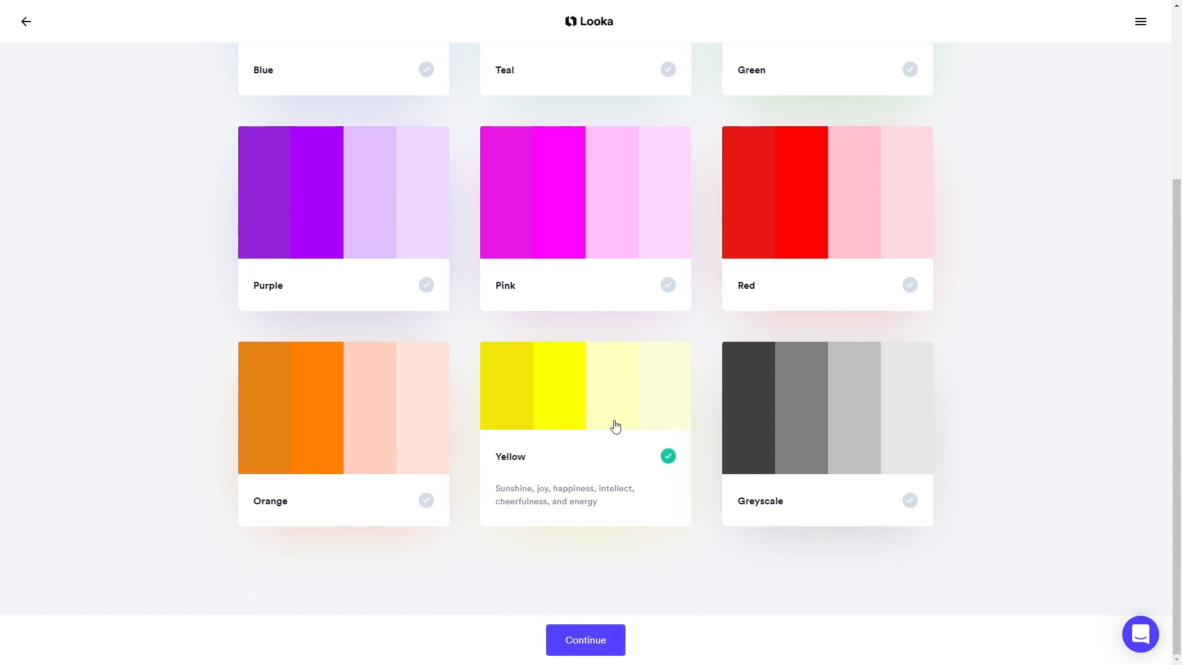
left_click(585, 640)
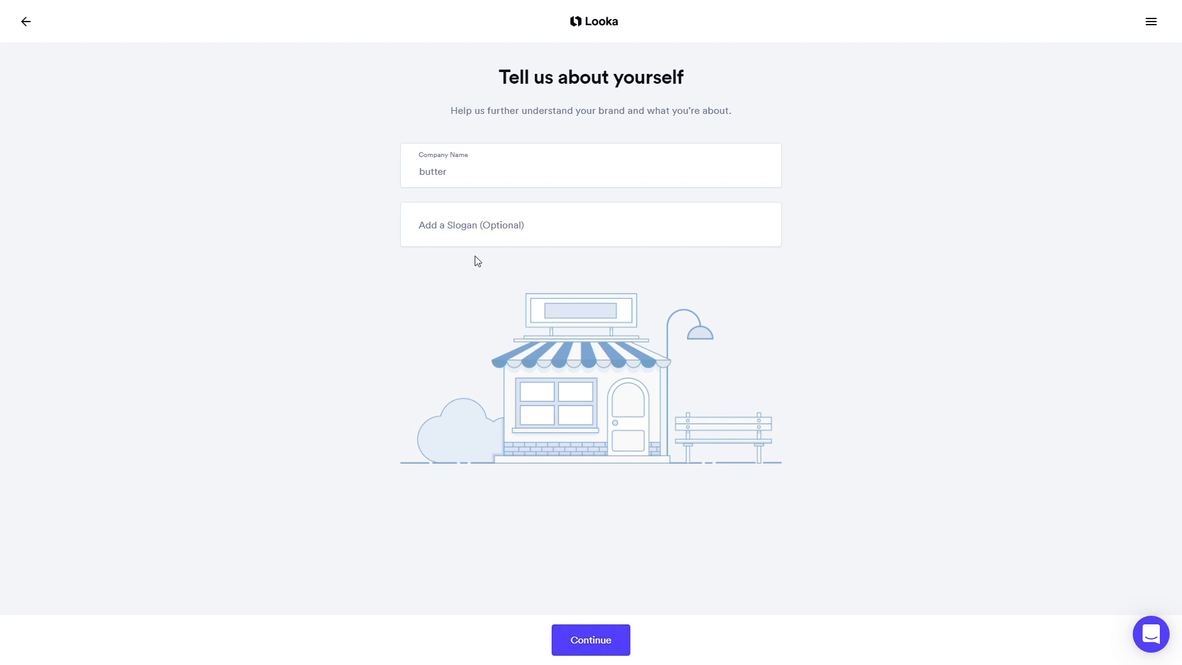
Step: Change the company name to 'Butter', add slogan 'Bakery', and continue
left_click(590, 171)
type("B")
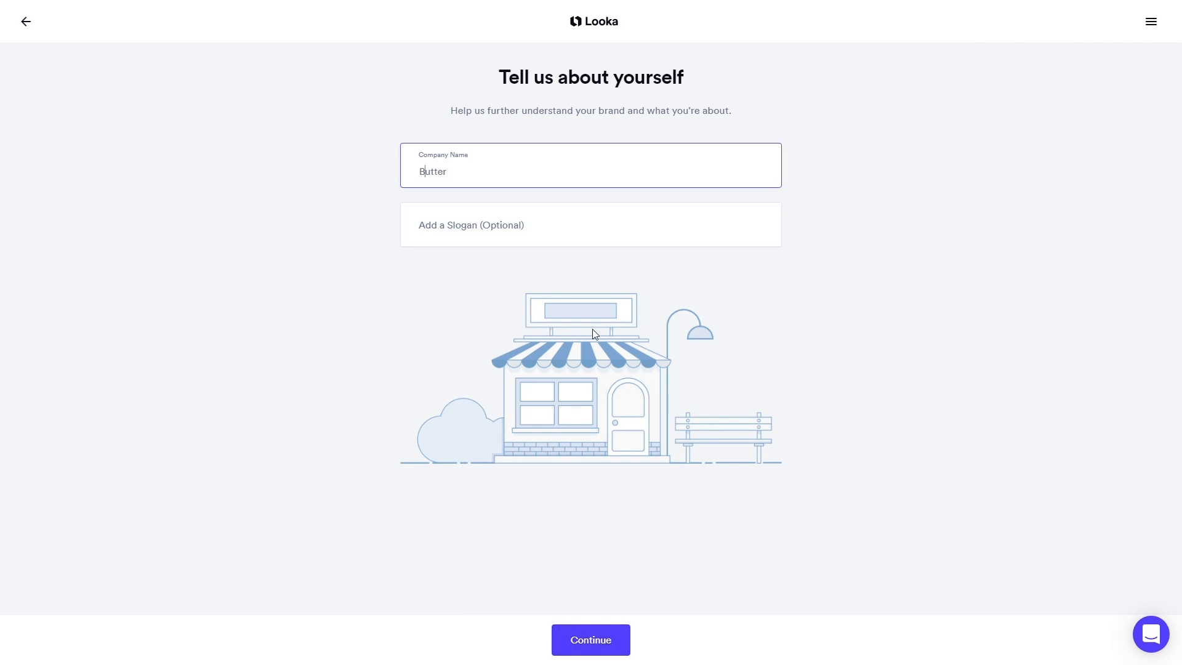
left_click(575, 236)
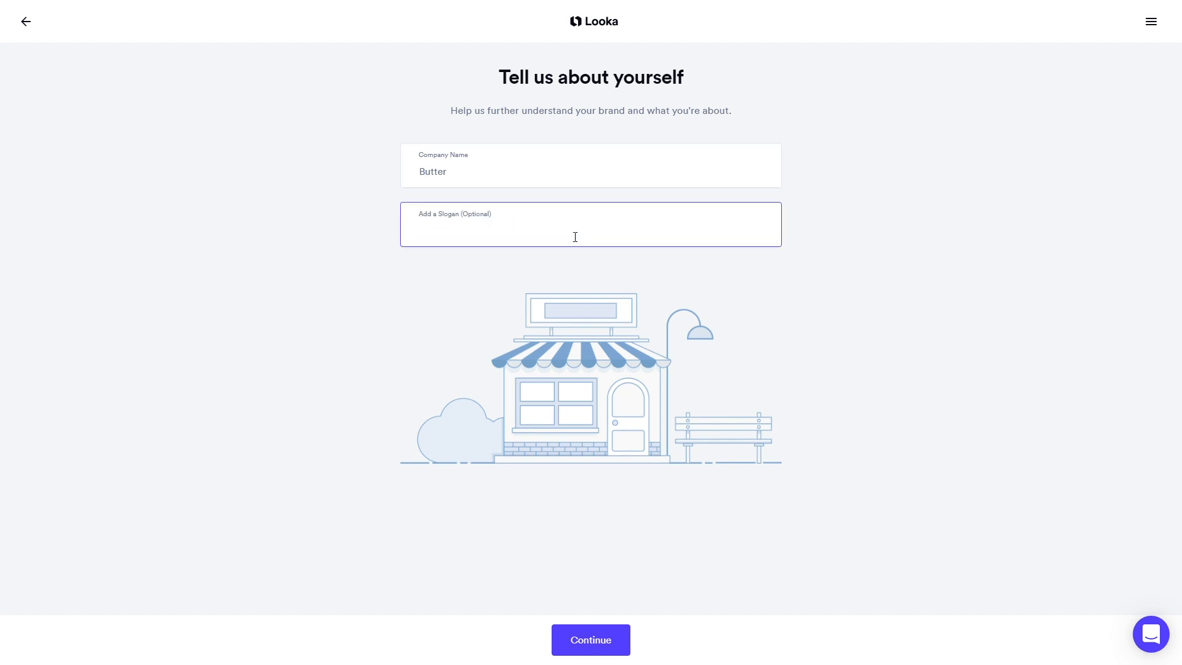
type("Ba")
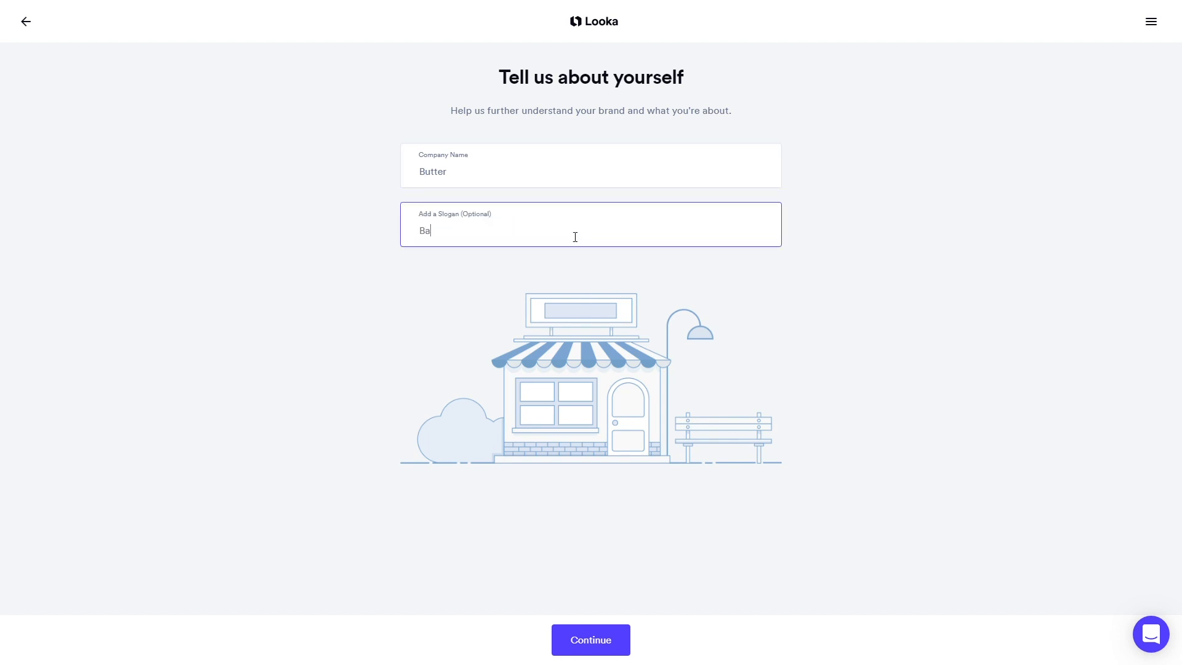
type("kery")
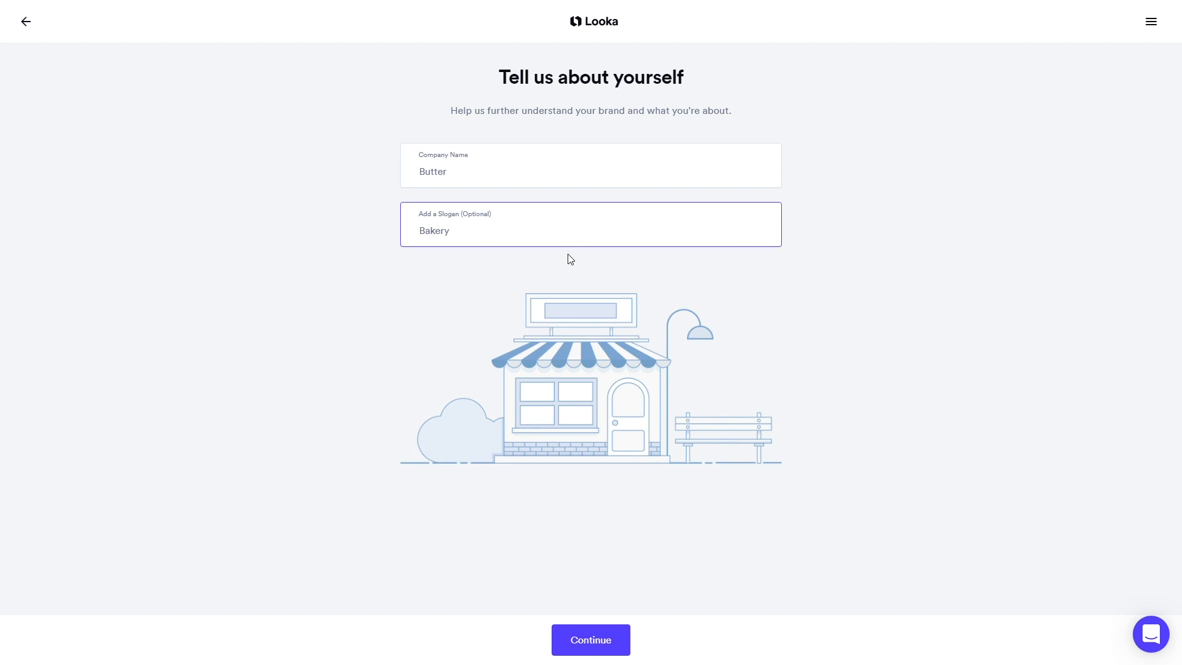
left_click(590, 640)
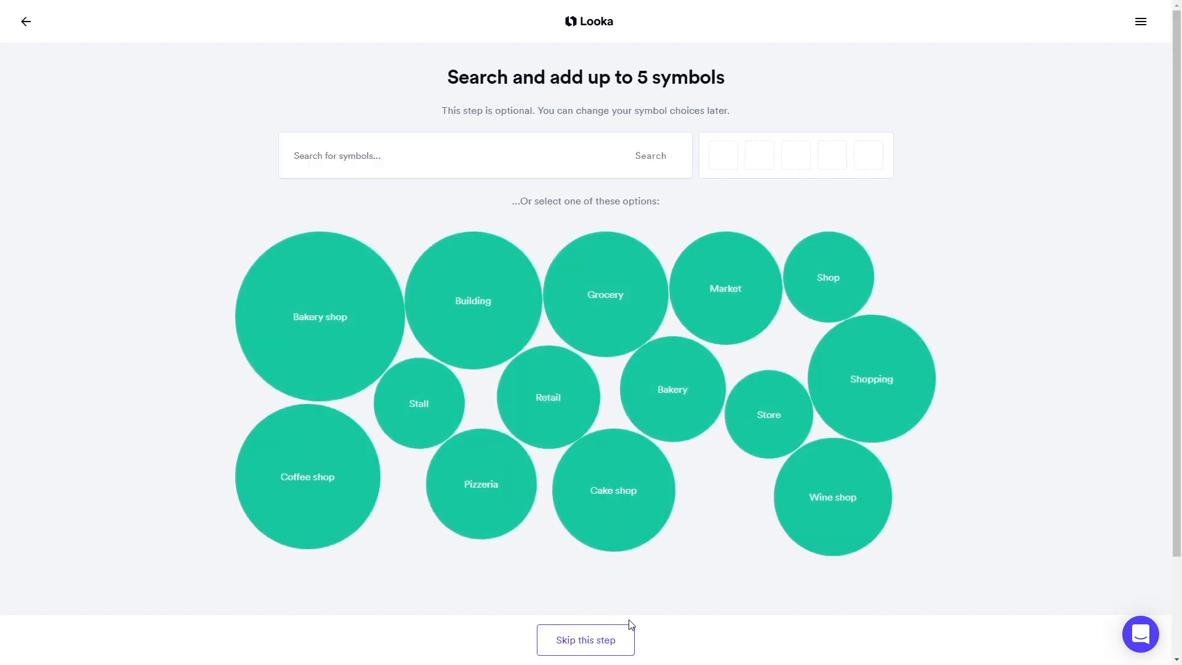
Step: Search Bakery symbols and add the bread badge, pretzel and steaming pie icons
left_click(672, 389)
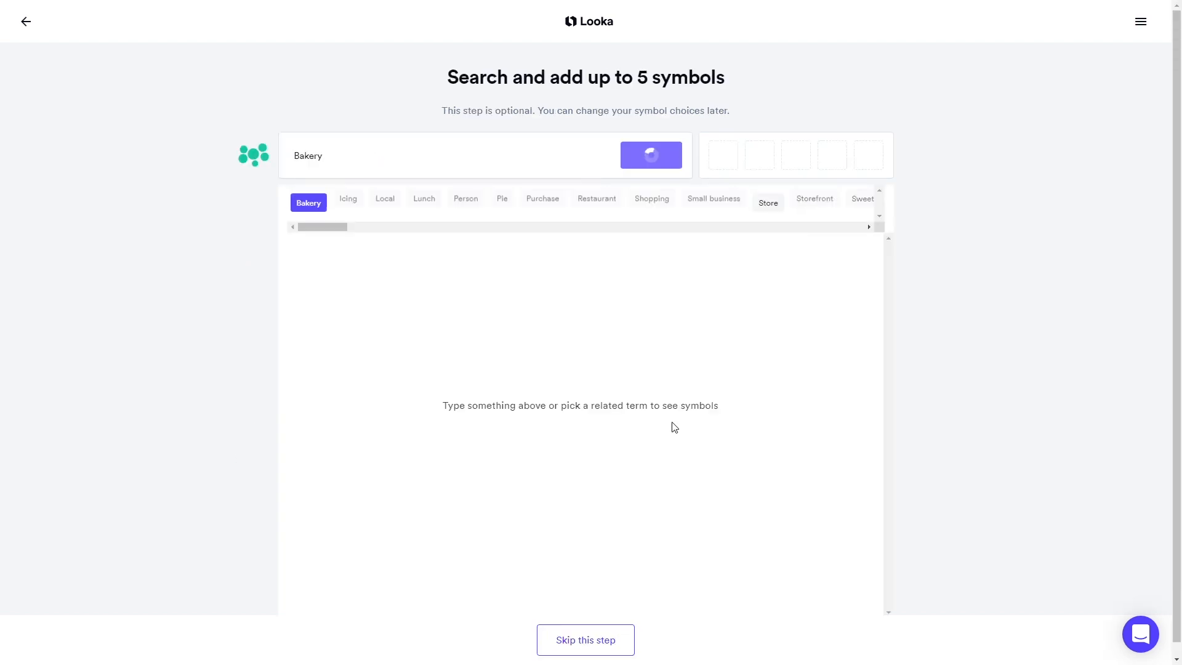
left_click(650, 155)
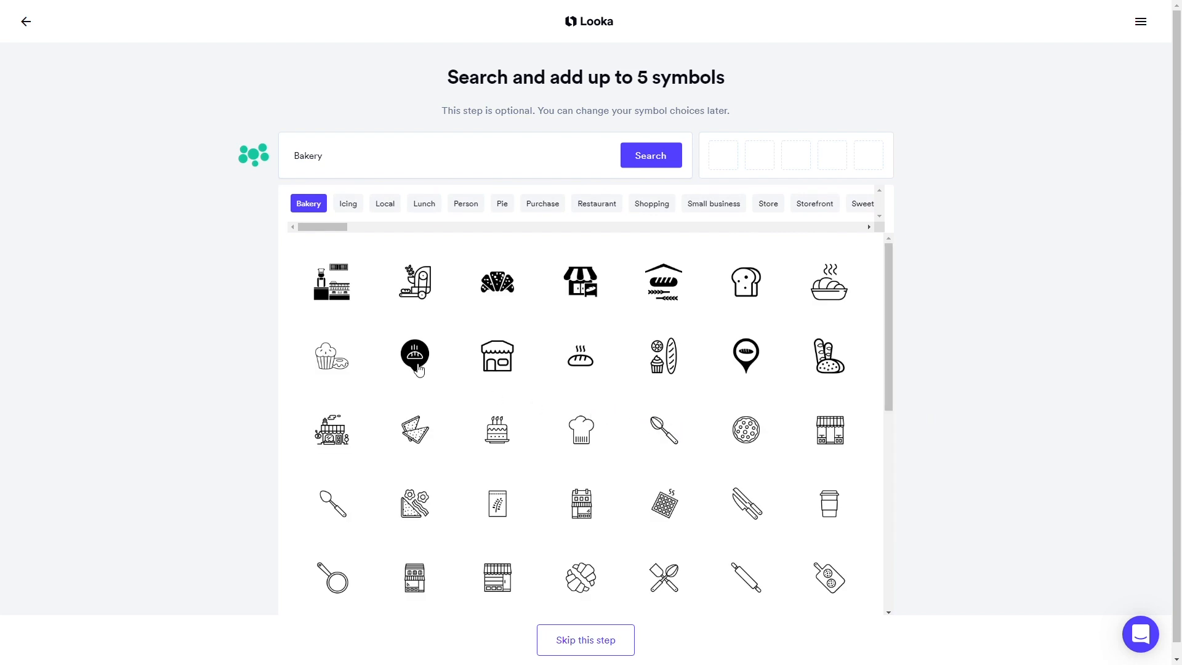
left_click(414, 356)
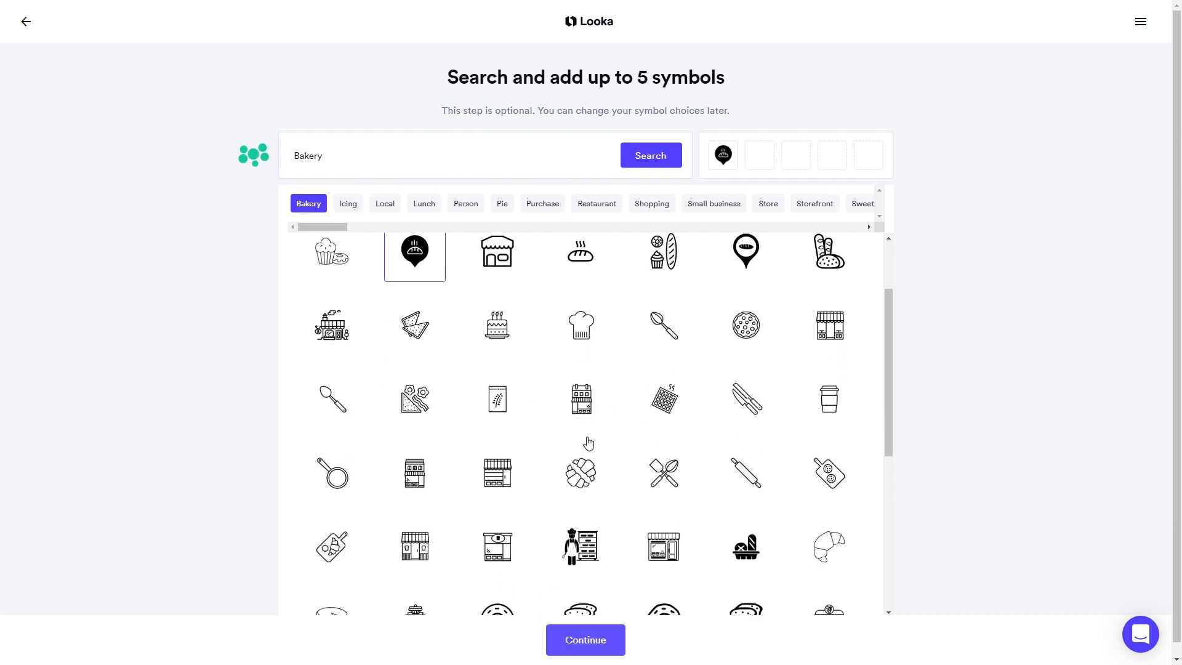
scroll("down", 3)
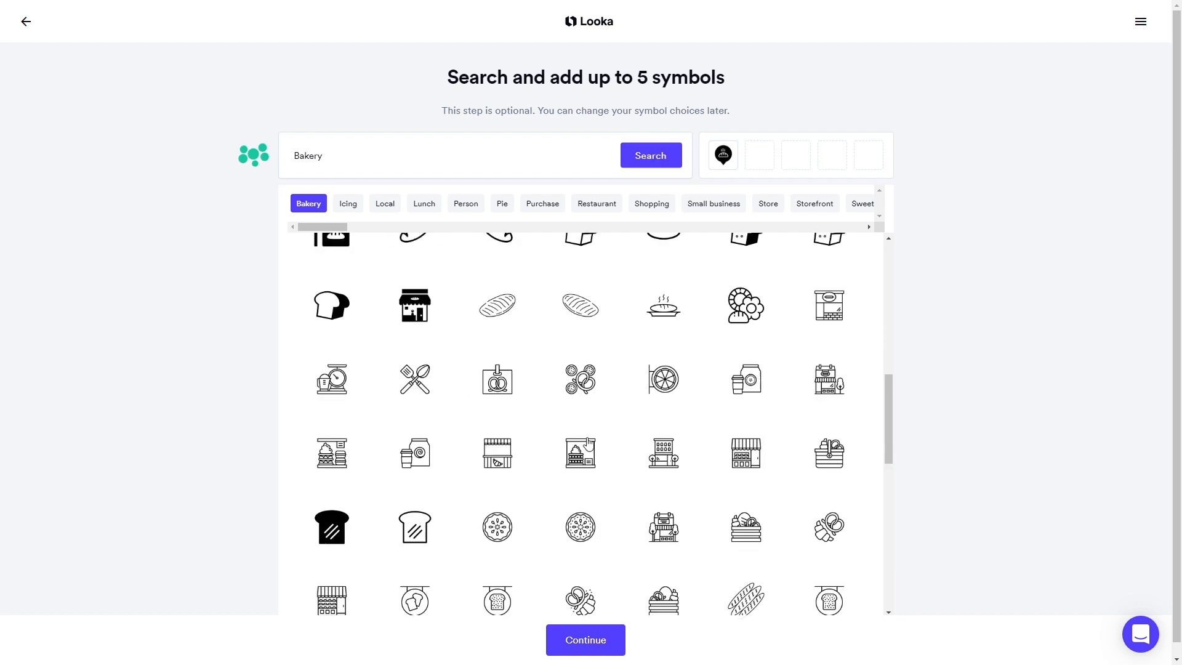
left_click(579, 469)
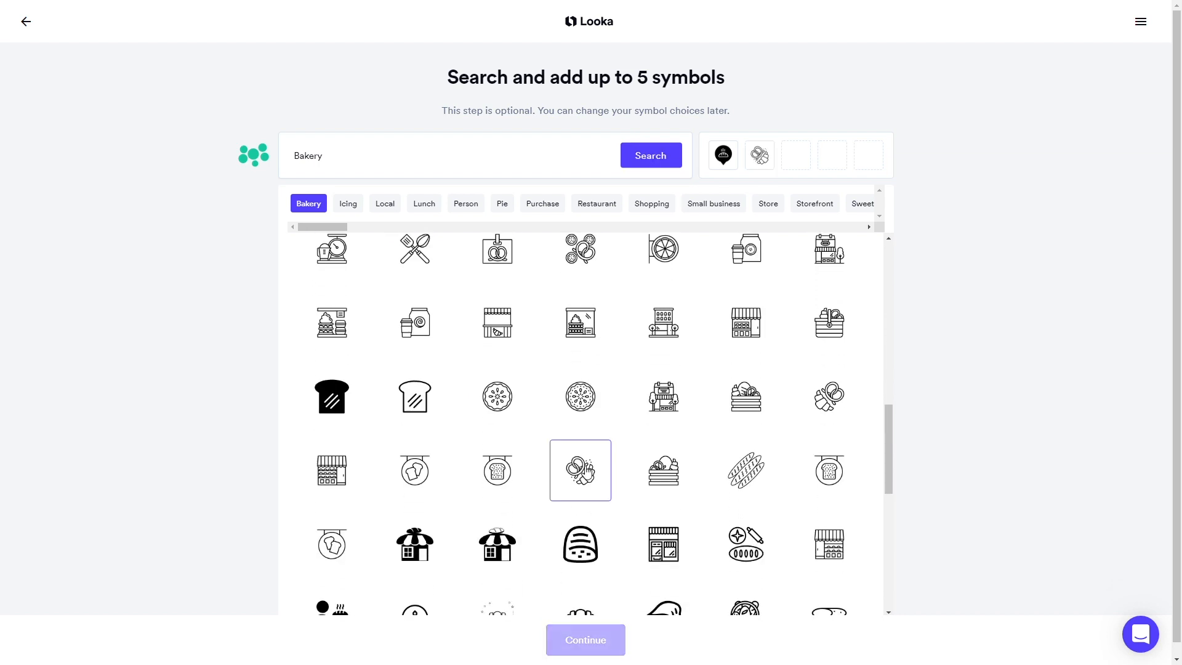
scroll("down", 3)
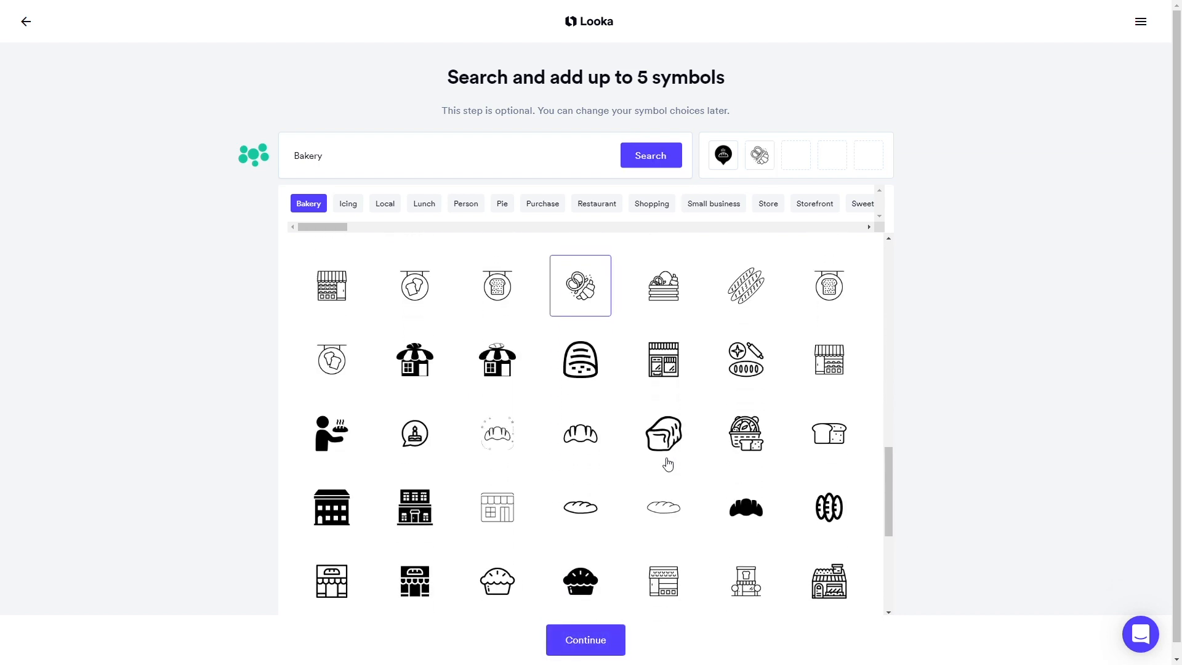
left_click(651, 155)
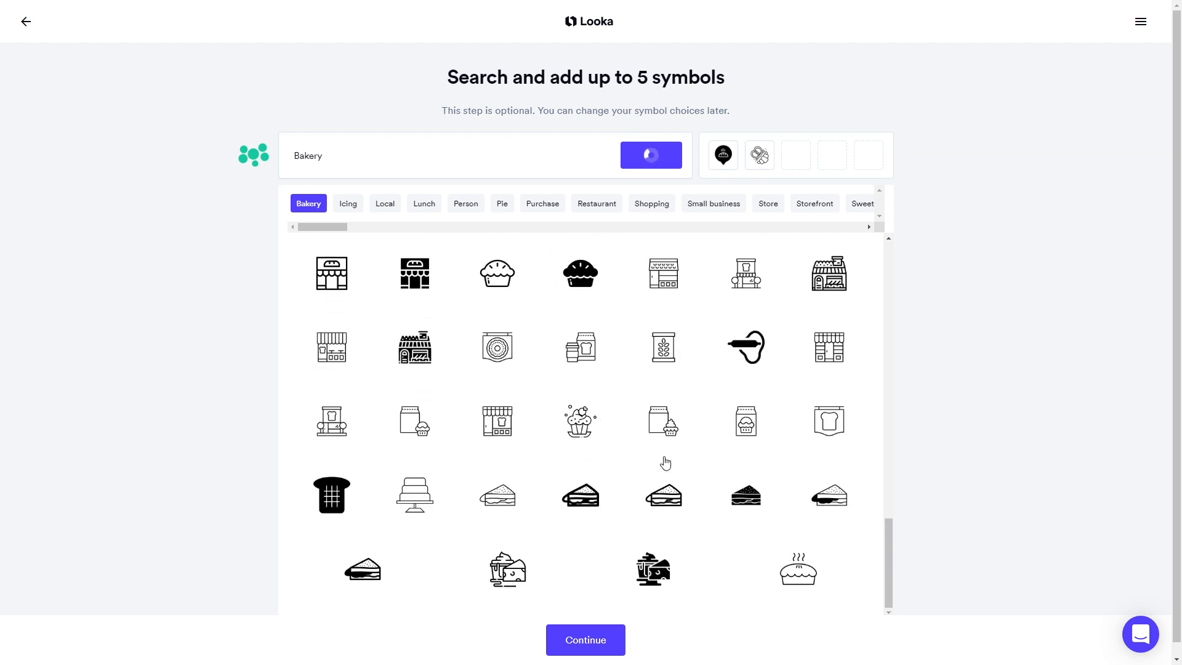
scroll("down", 3)
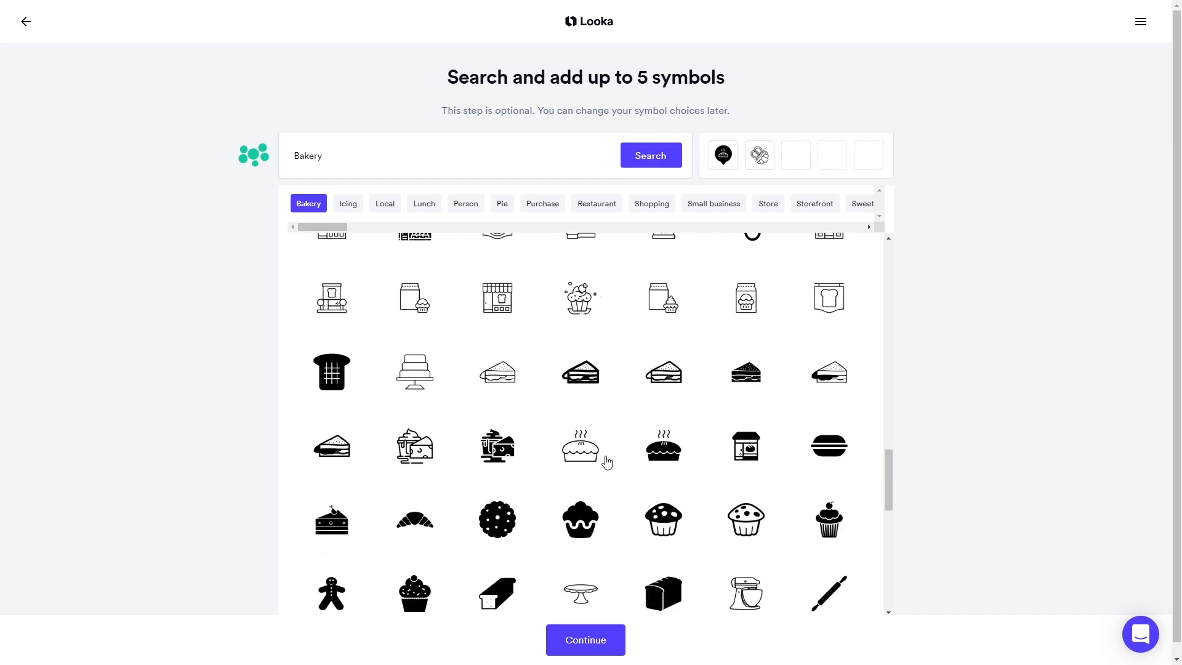
left_click(580, 445)
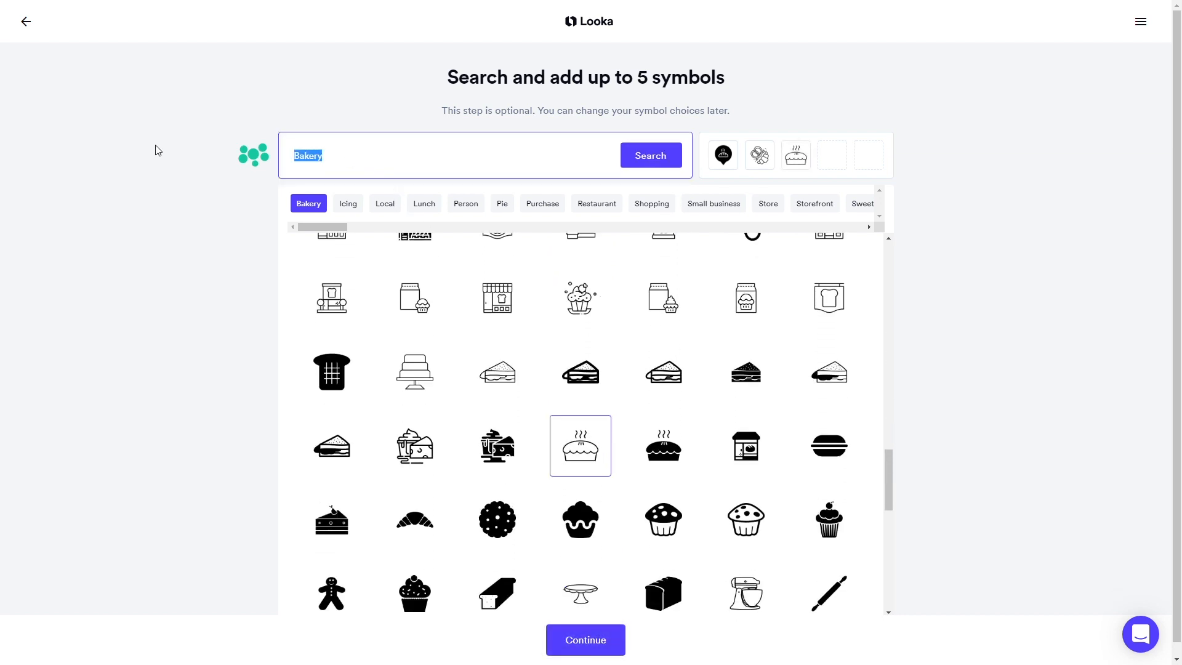
Step: Search 'bread', add the bread slice with wheat symbol, and continue
type("bread")
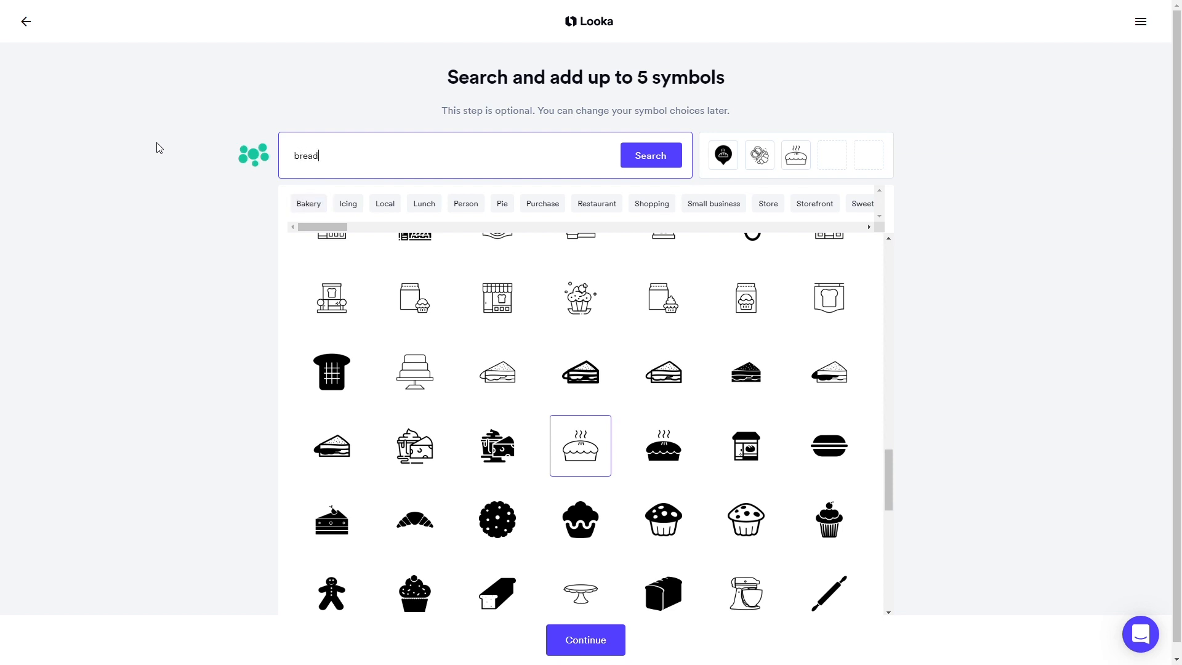
left_click(651, 155)
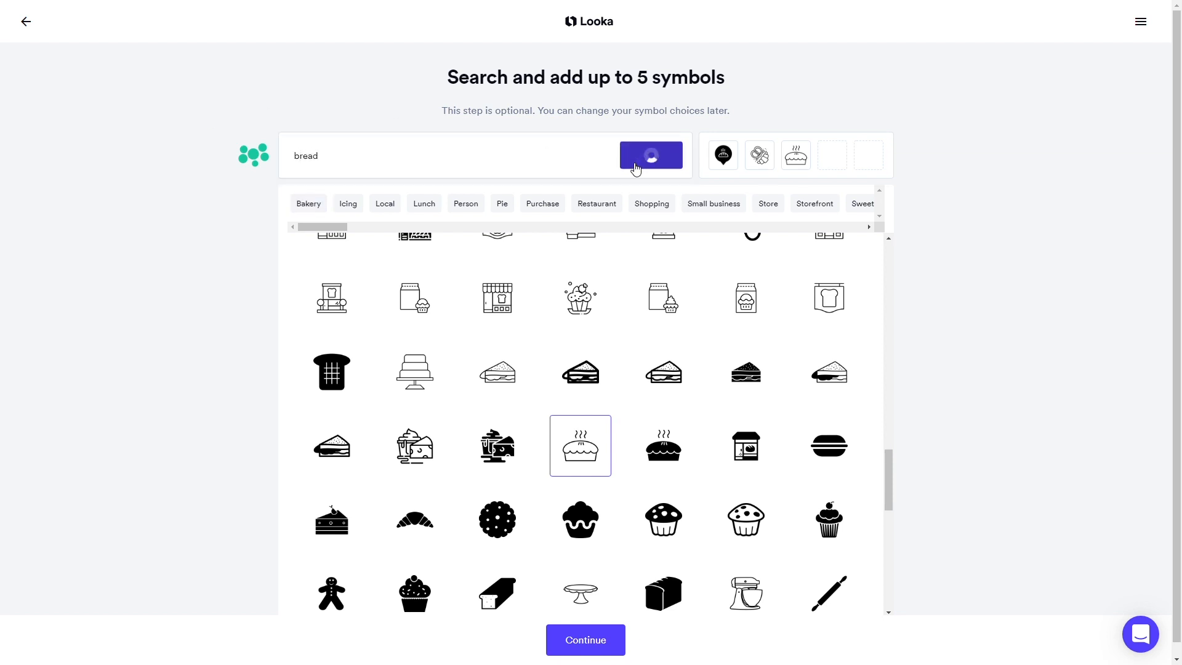
left_click(651, 155)
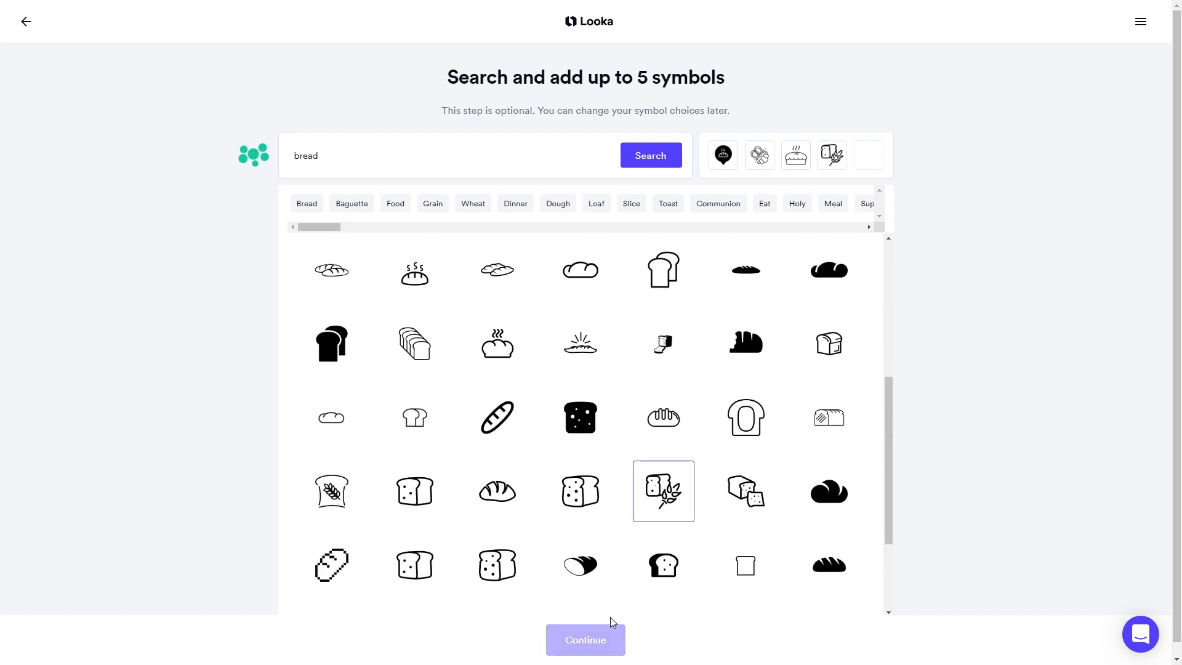
left_click(585, 640)
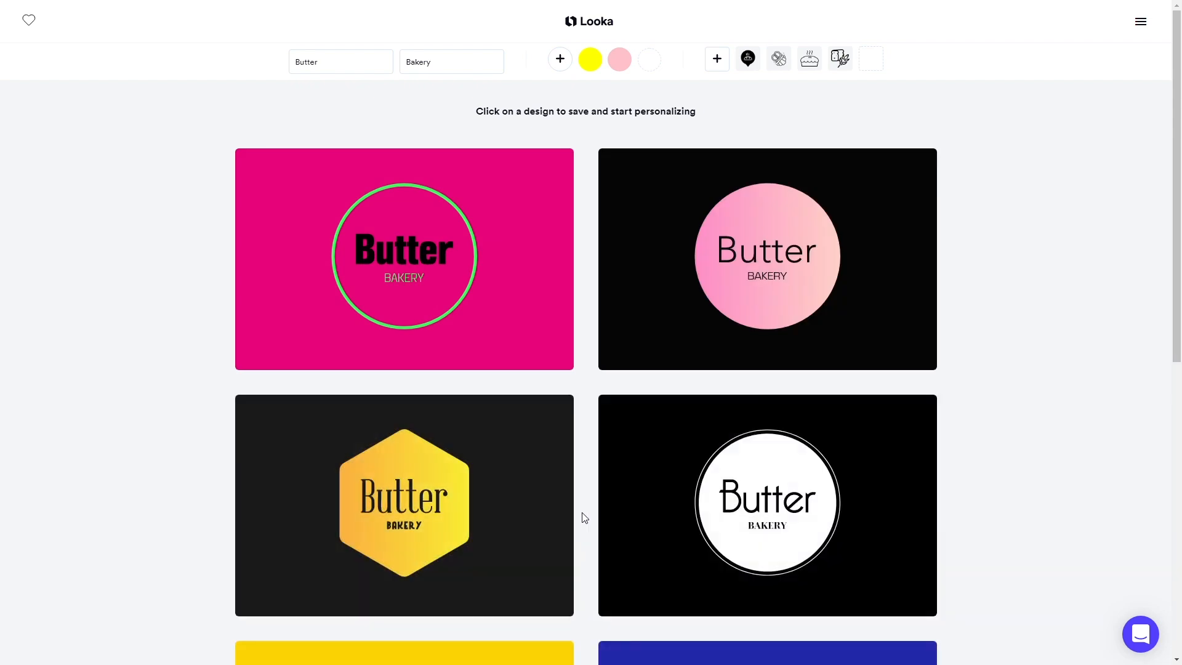
Step: Open the yellow Butter Bakery design with the bread pin icon in the editor
scroll("down", 3)
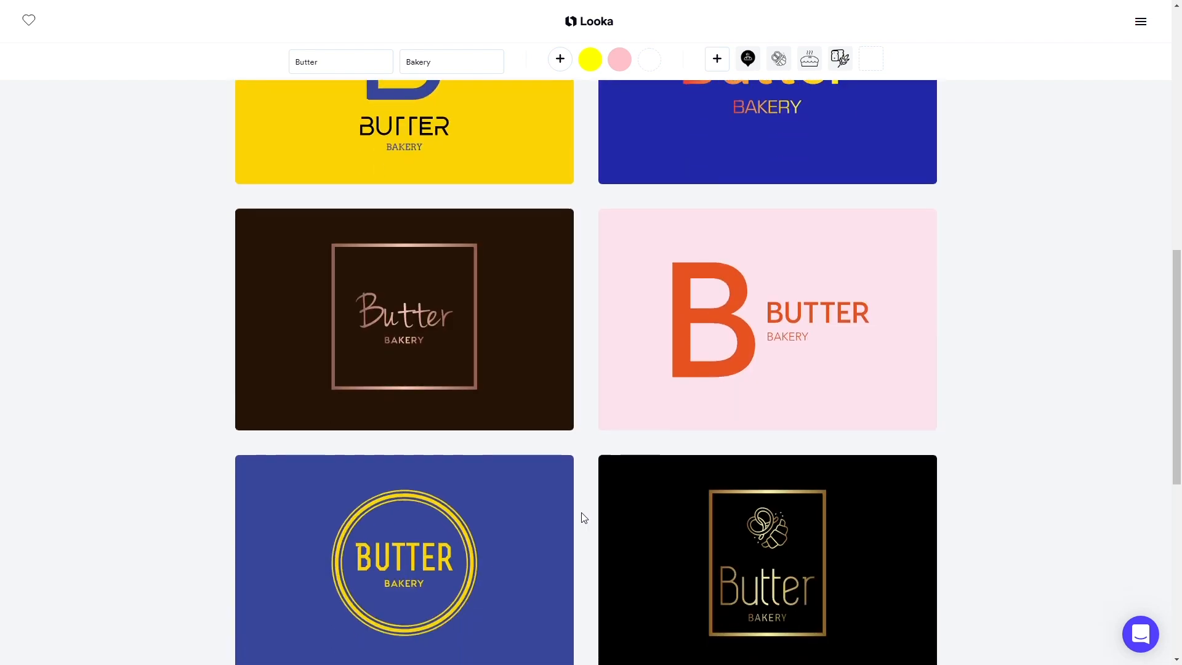
scroll("down", 3)
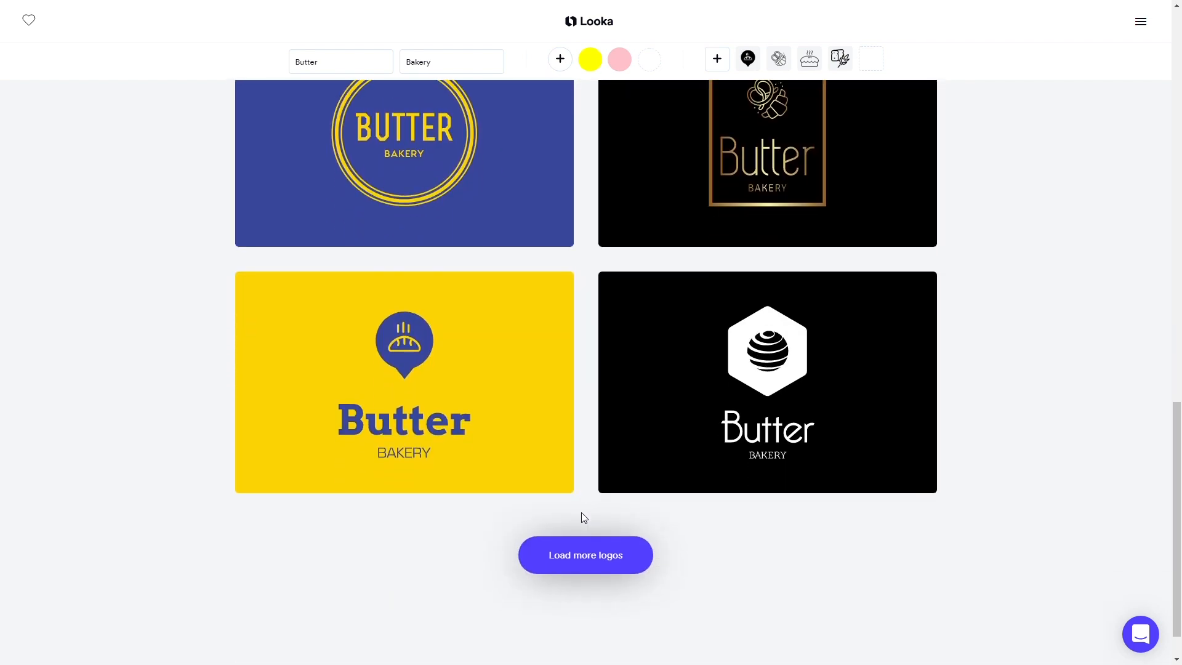
left_click(585, 555)
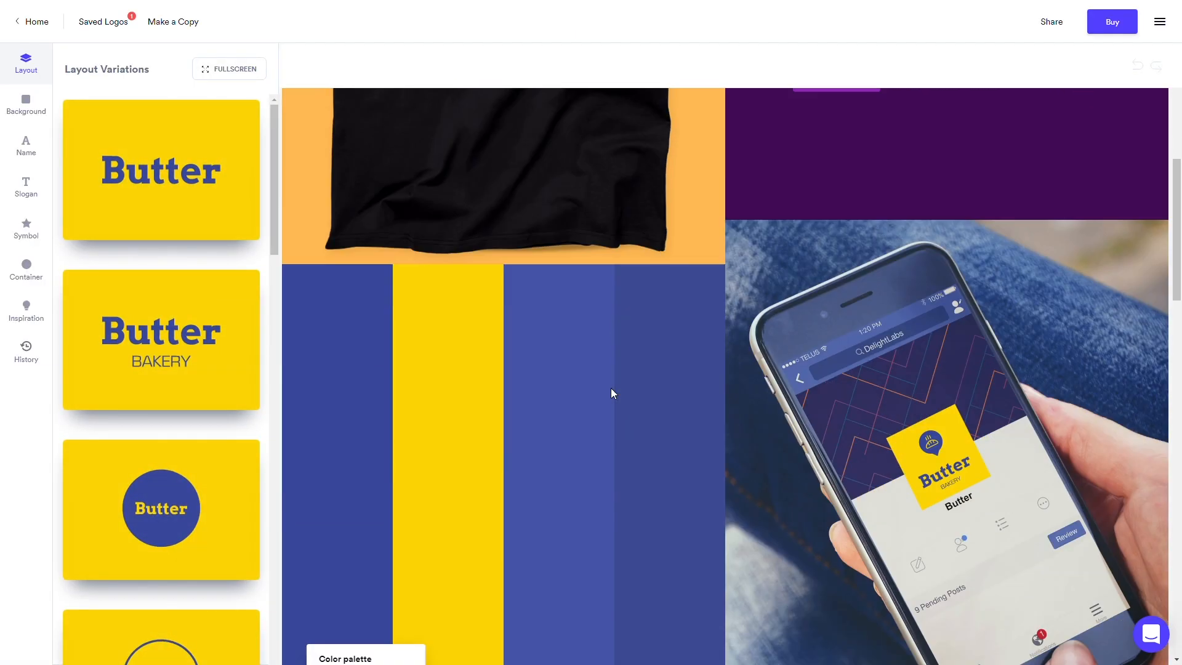
Step: Browse the logo's Background, Symbol and Name variations in the editor sidebar
scroll("down", 3)
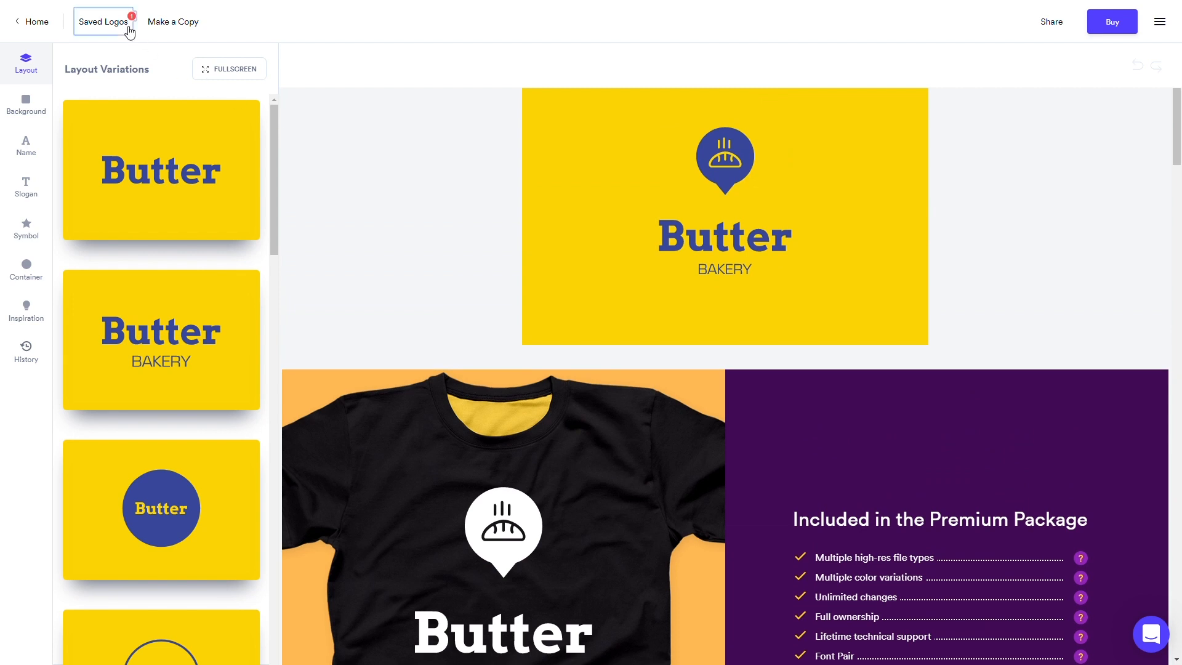
left_click(111, 22)
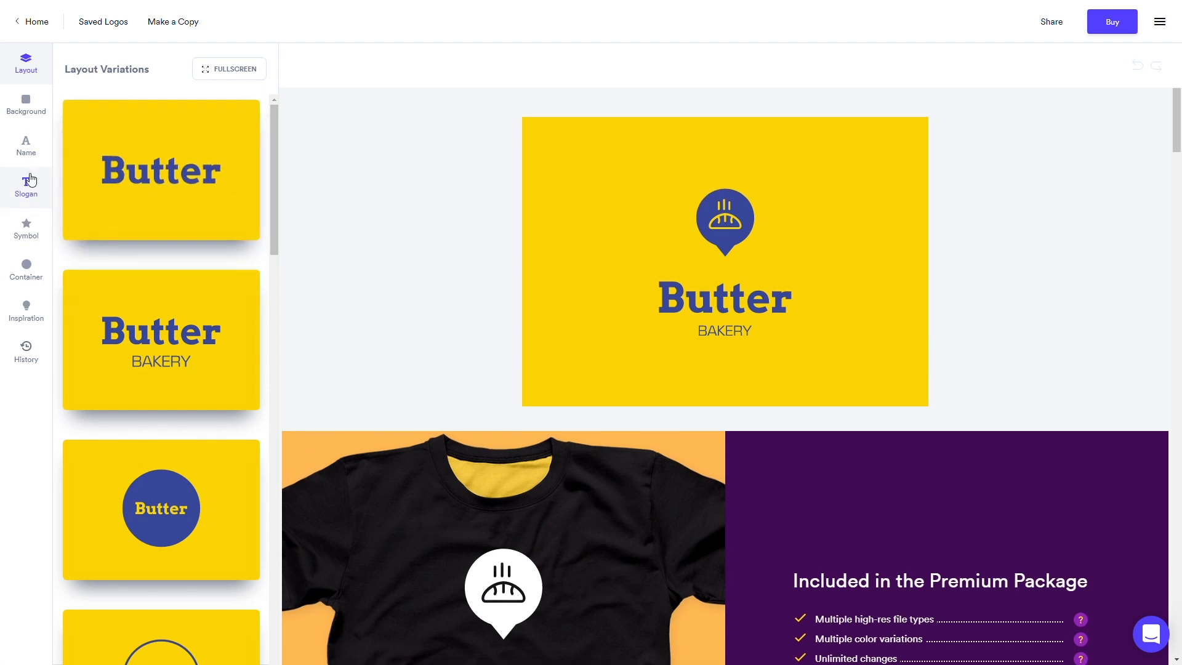
left_click(26, 104)
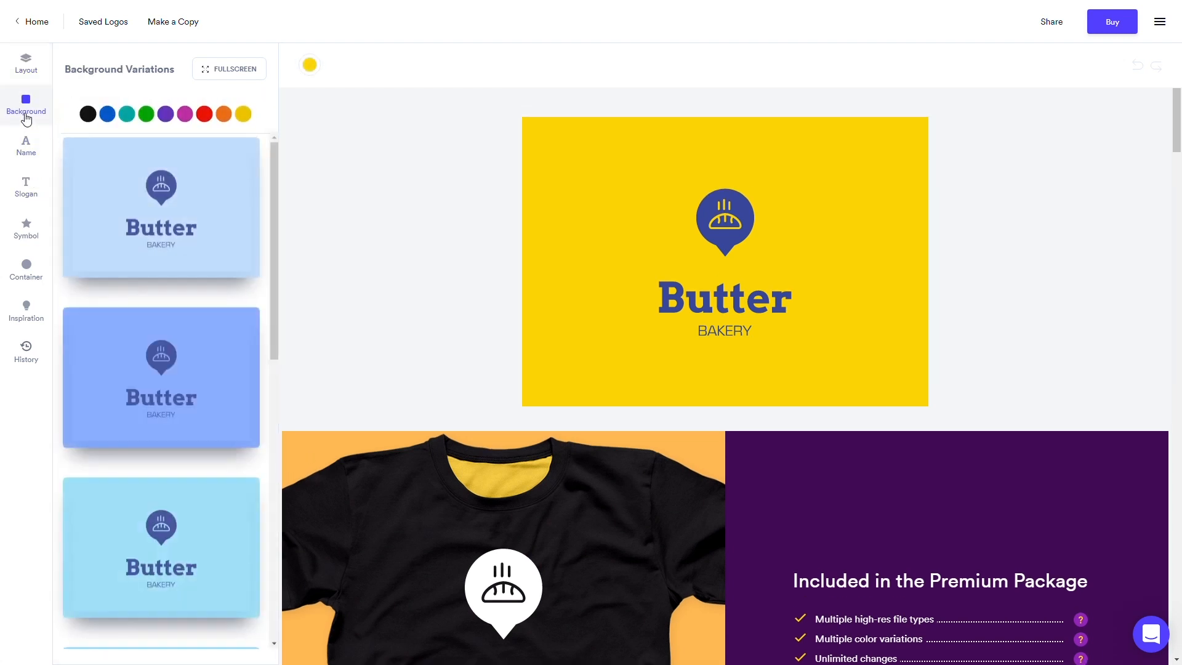
left_click(26, 229)
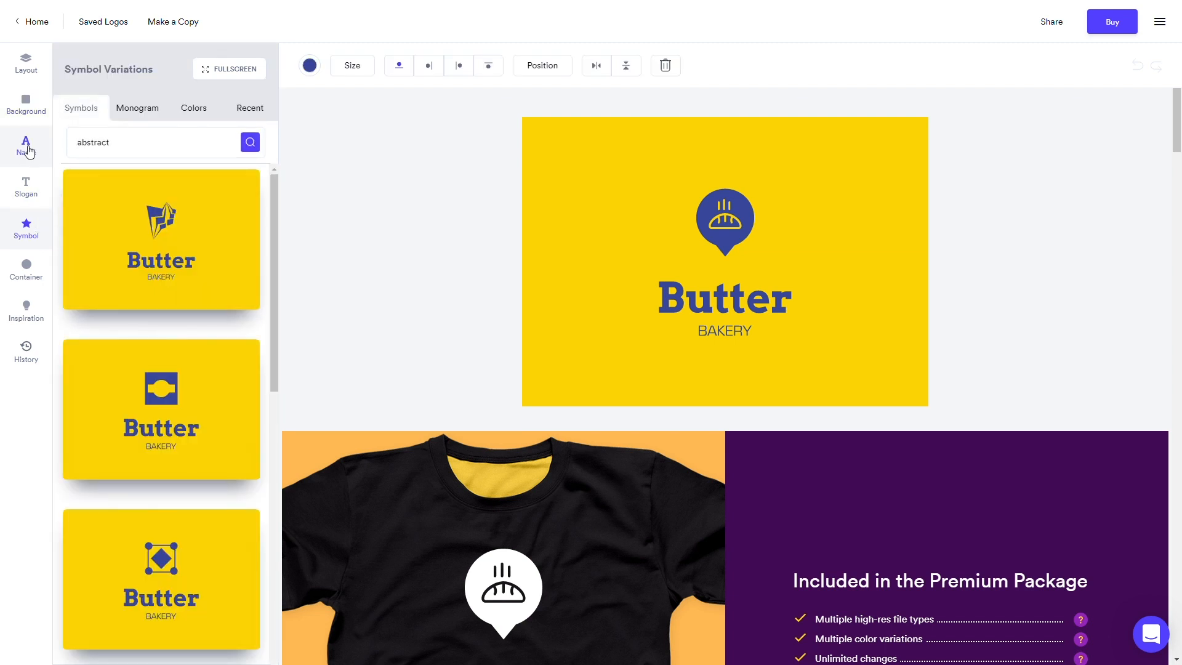
left_click(26, 144)
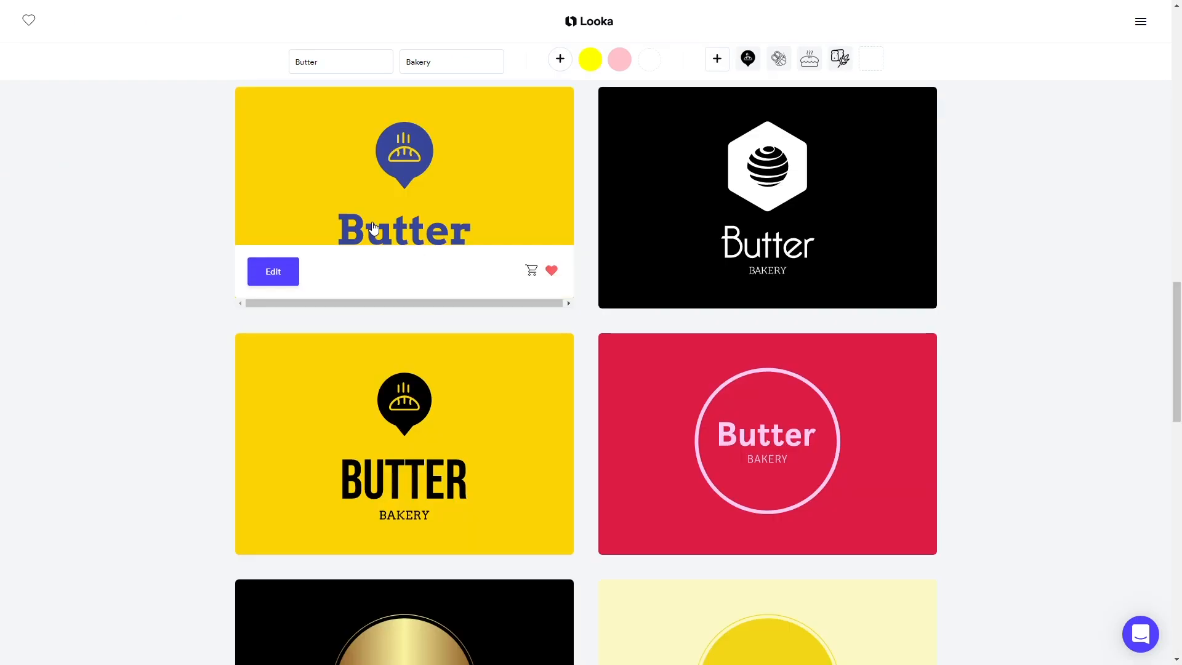
Step: Browse more logos, then bring up the Basic, Premium and Enterprise packages
scroll("down", 3)
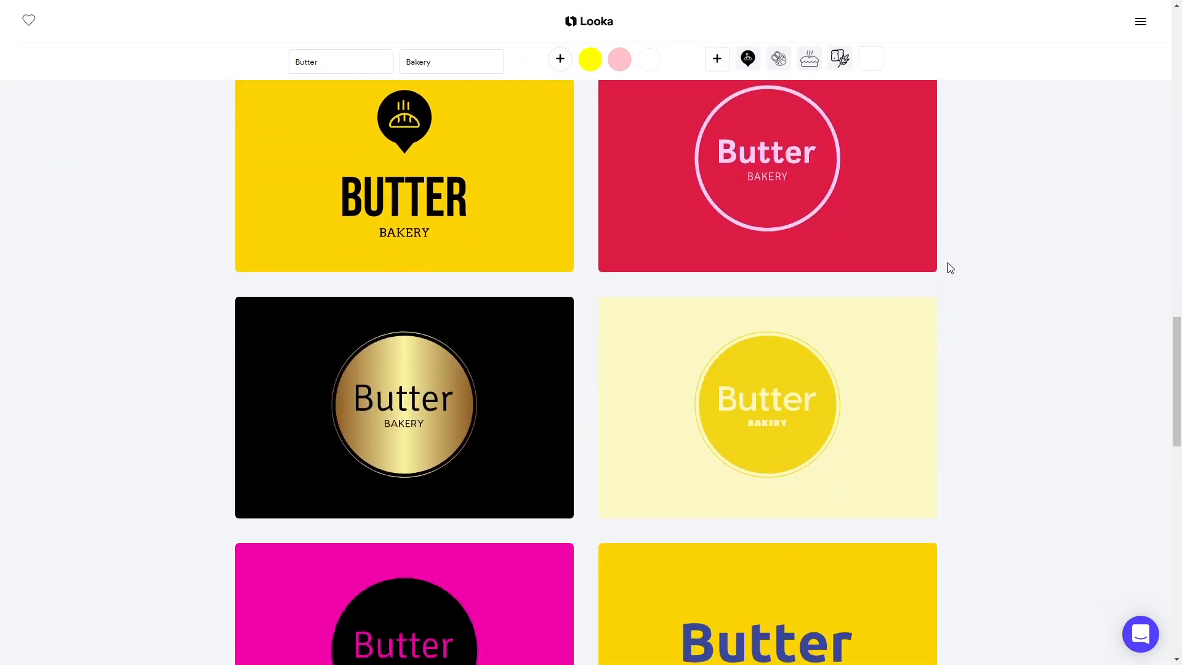
scroll("down", 3)
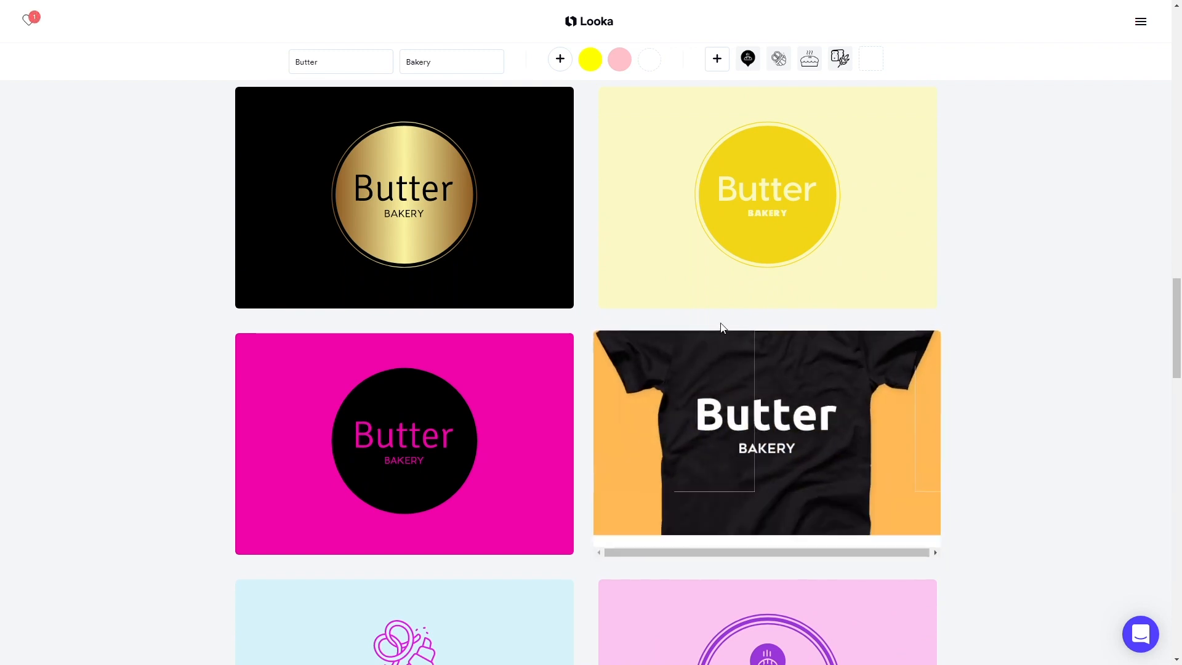
scroll("down", 3)
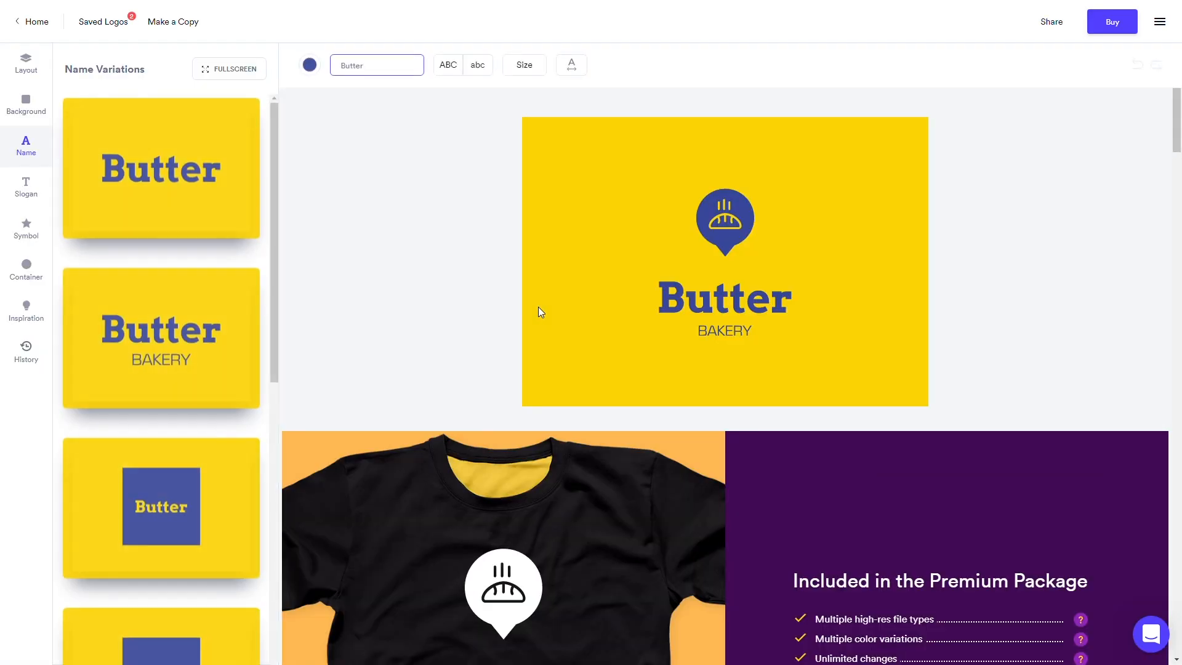
left_click(1111, 21)
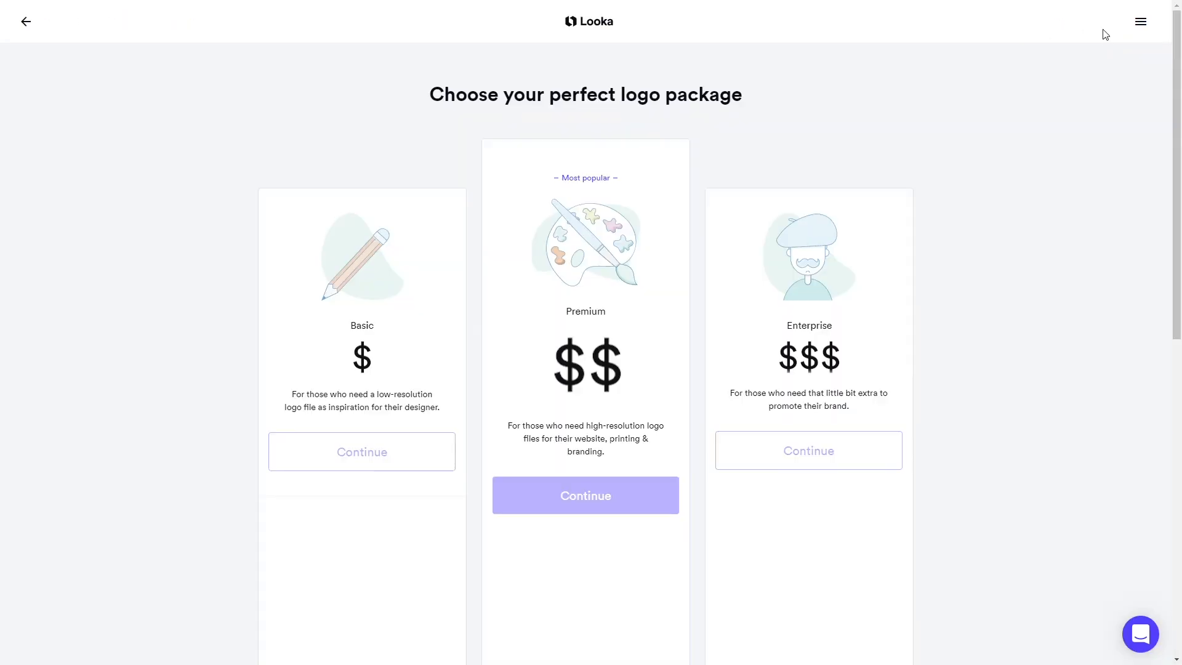